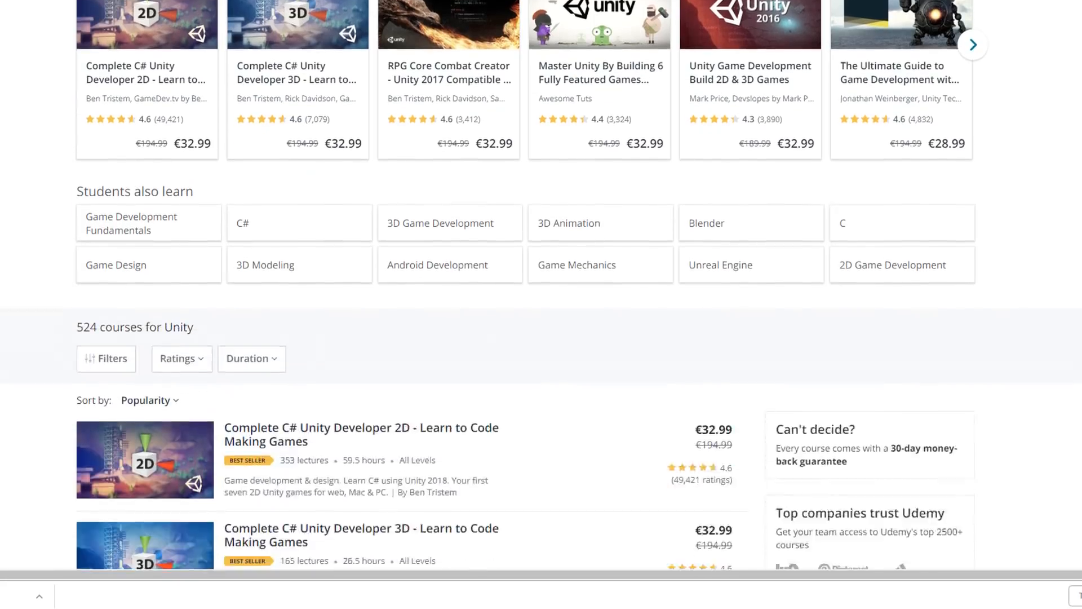
Scroll through the Unity course results and move to the next results page.
scroll("down", 3)
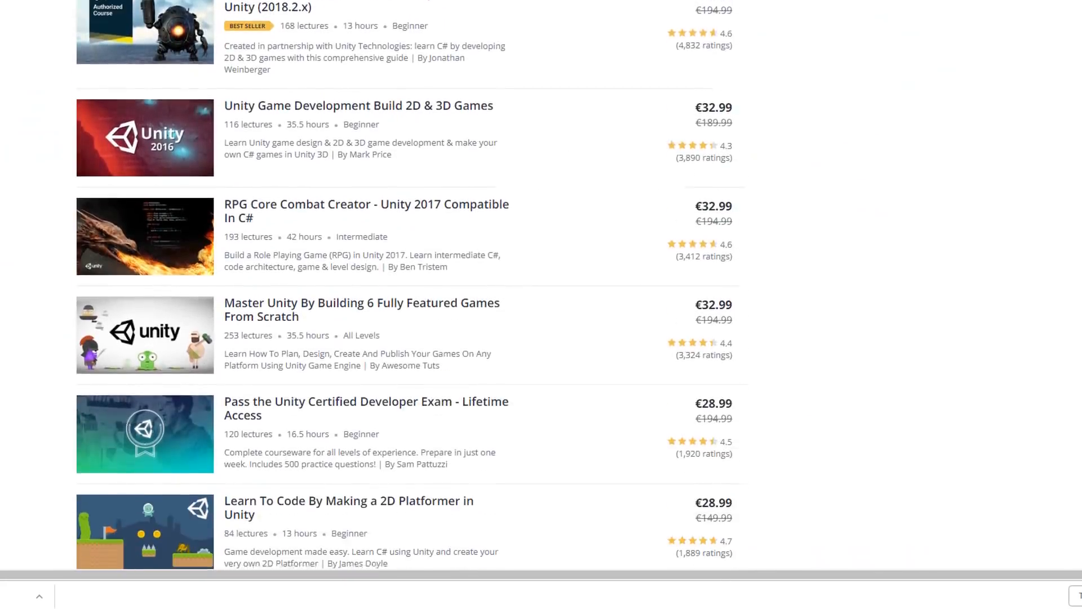
scroll("down", 3)
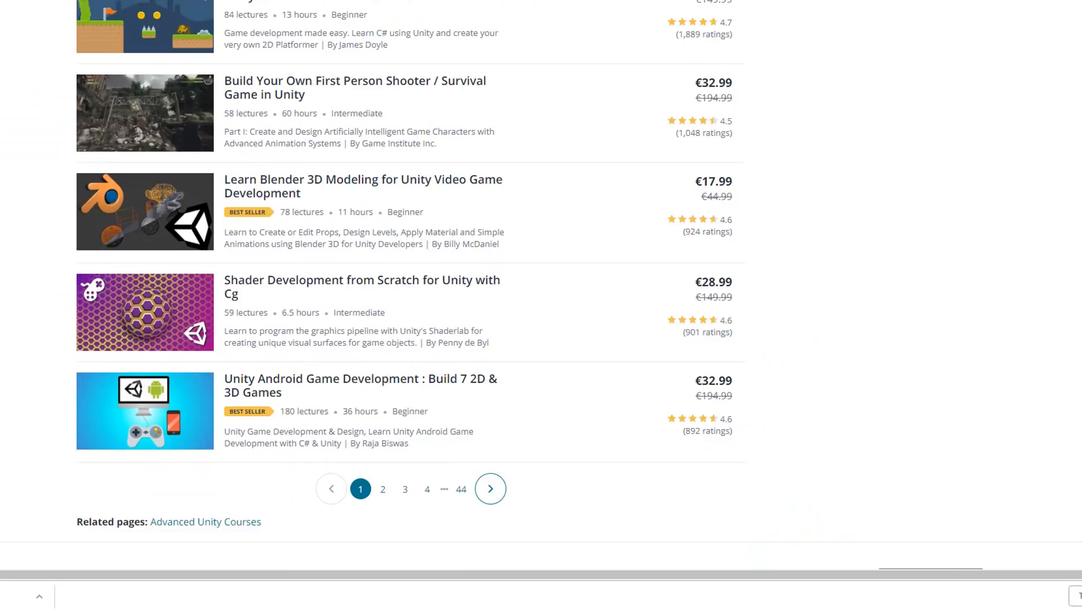
left_click(490, 488)
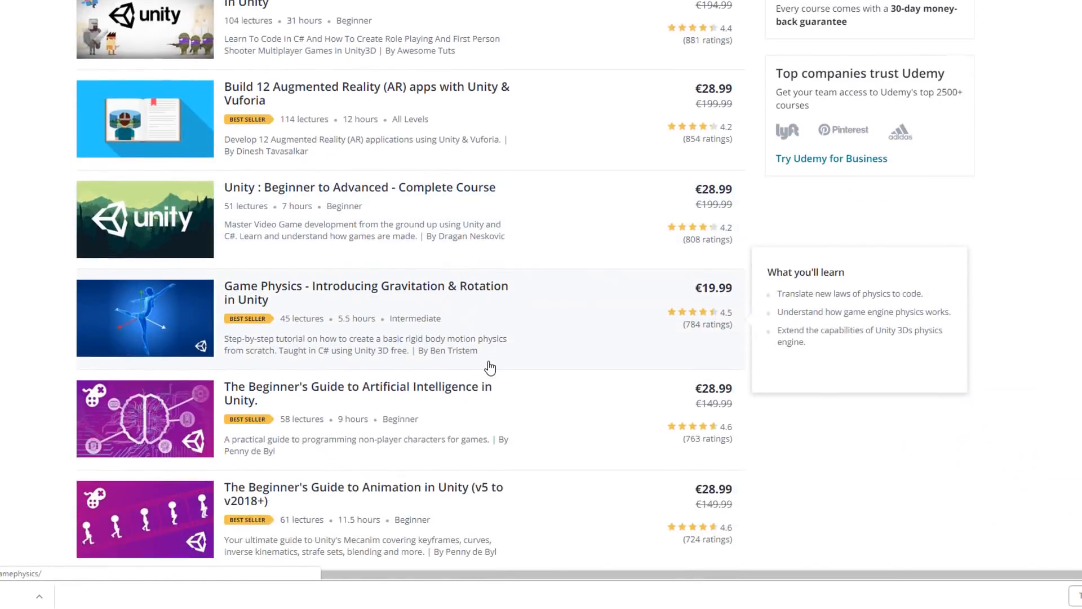
scroll("down", 3)
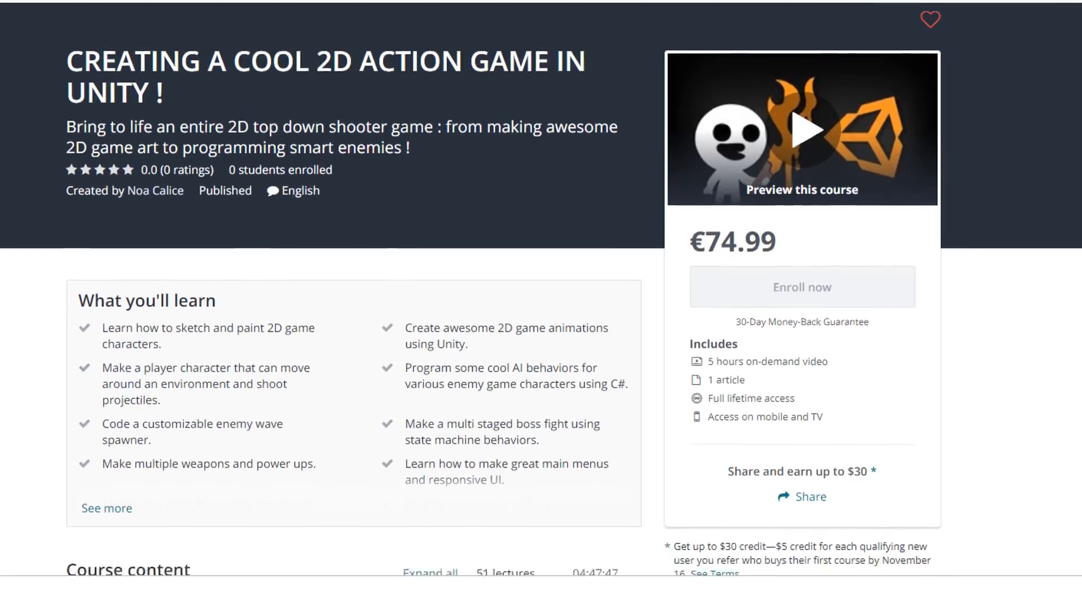
Expand the CREATING THE PLAYER GAME CHARACTER section in Course content to show its lectures.
scroll("down", 3)
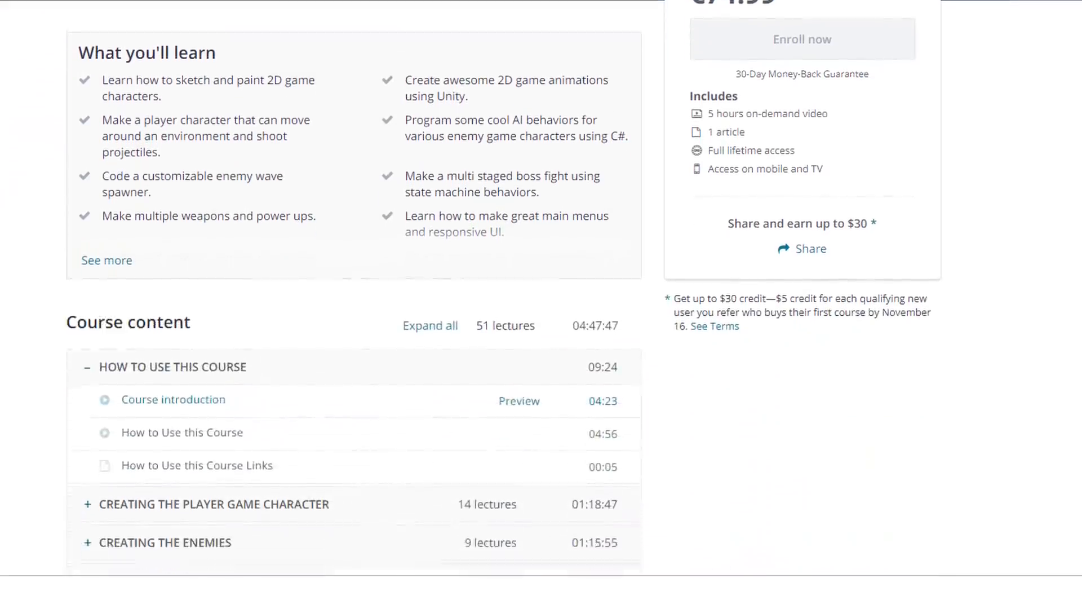
scroll("down", 3)
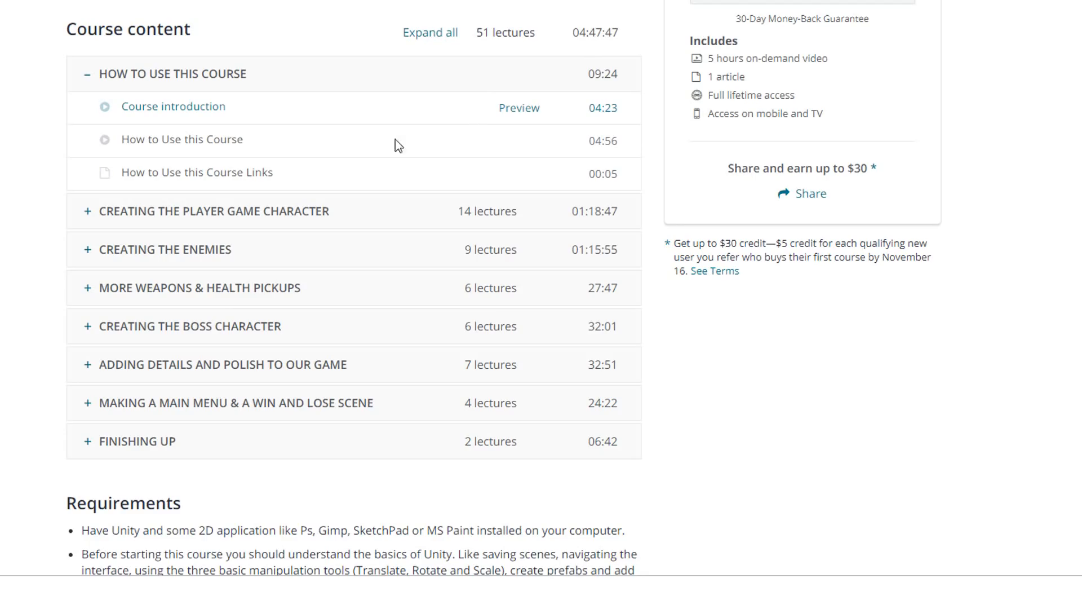
left_click(214, 210)
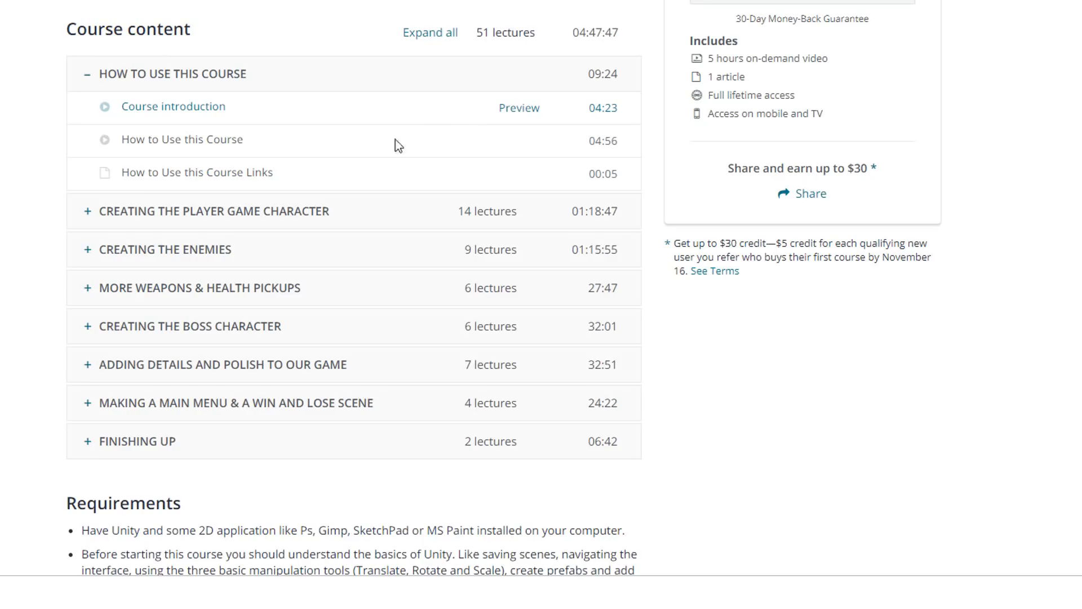
left_click(213, 210)
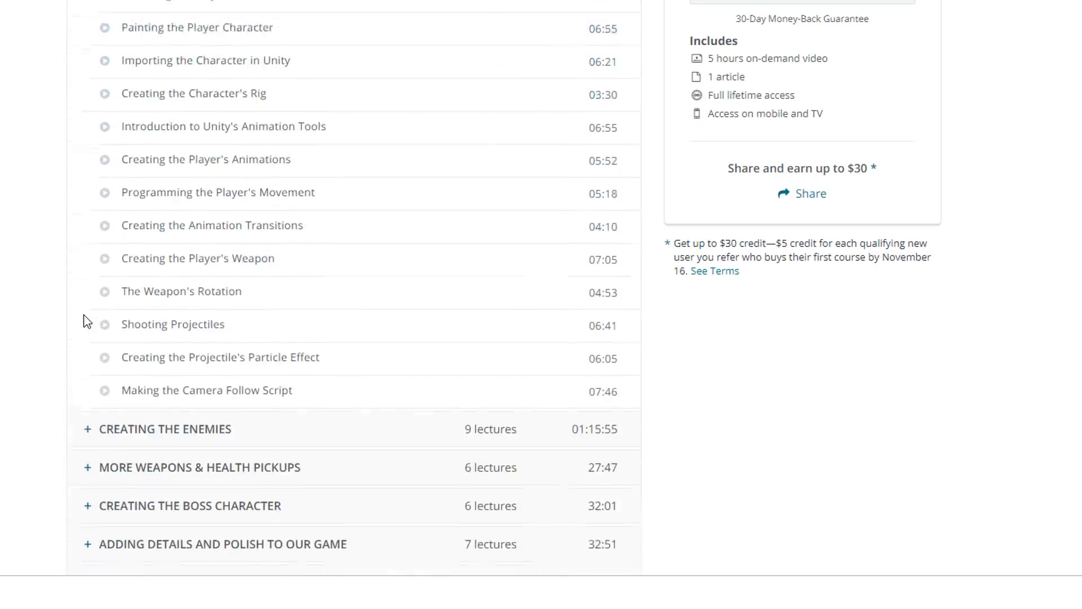
scroll("up", 3)
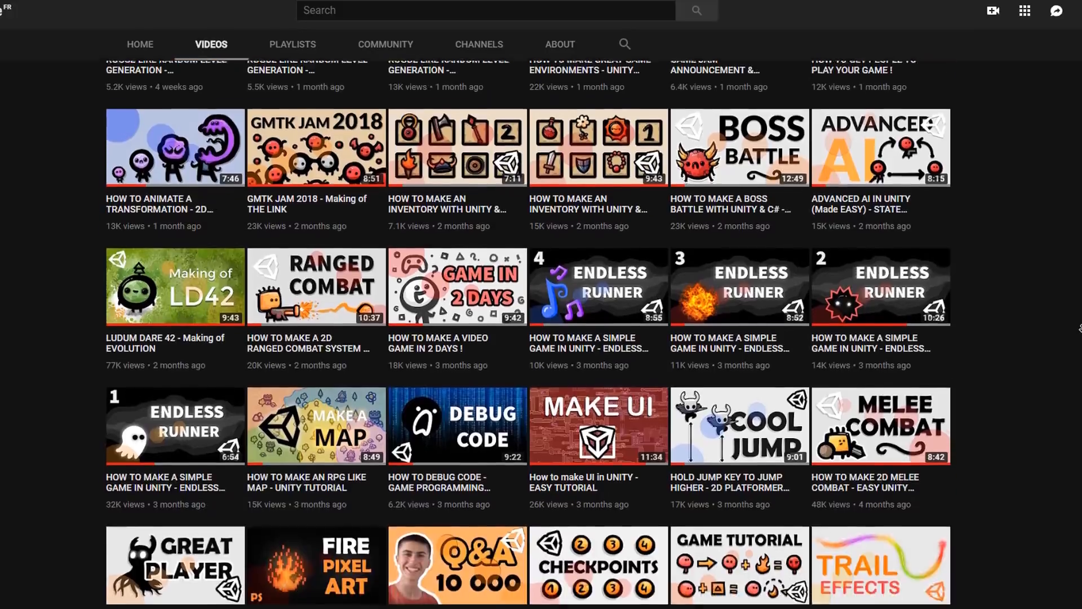
scroll("down", 3)
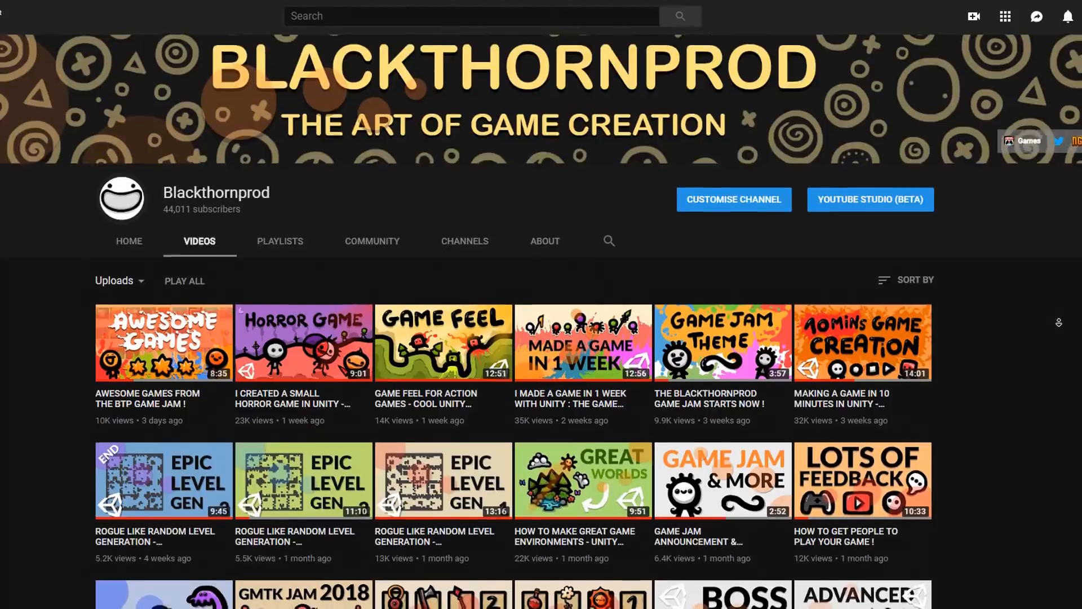
scroll("down", 3)
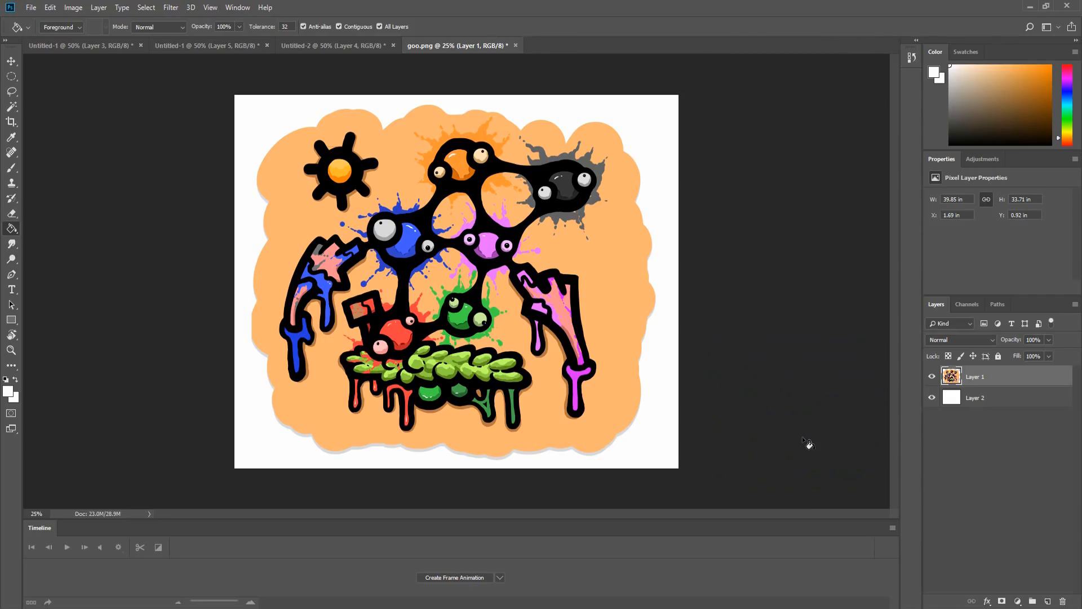
left_click(330, 45)
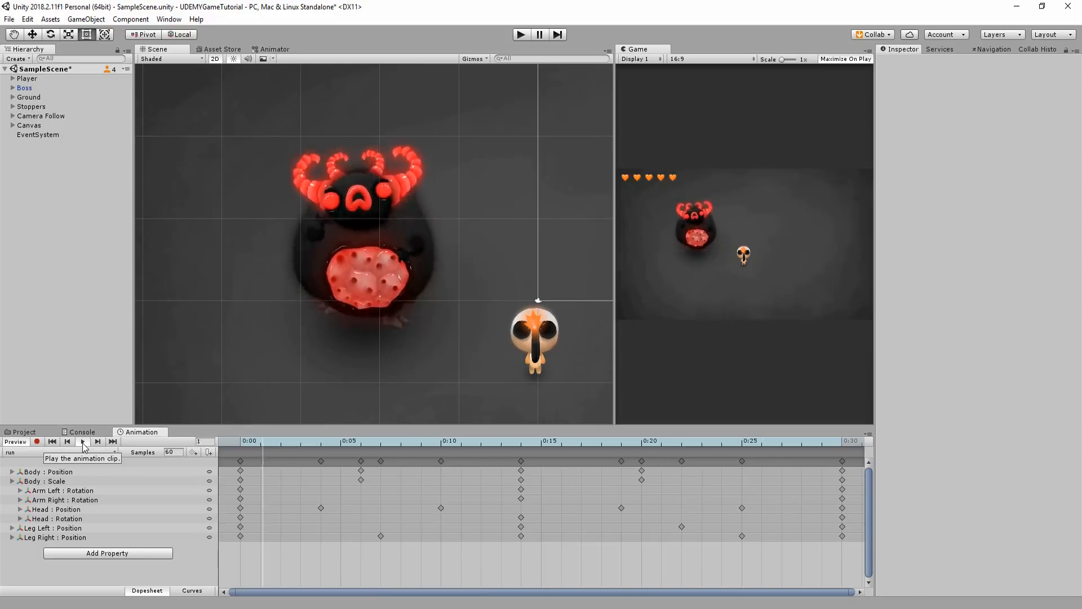
Play the boss run clip, view the ranged enemy attack clip, then show the Project assets.
left_click(81, 442)
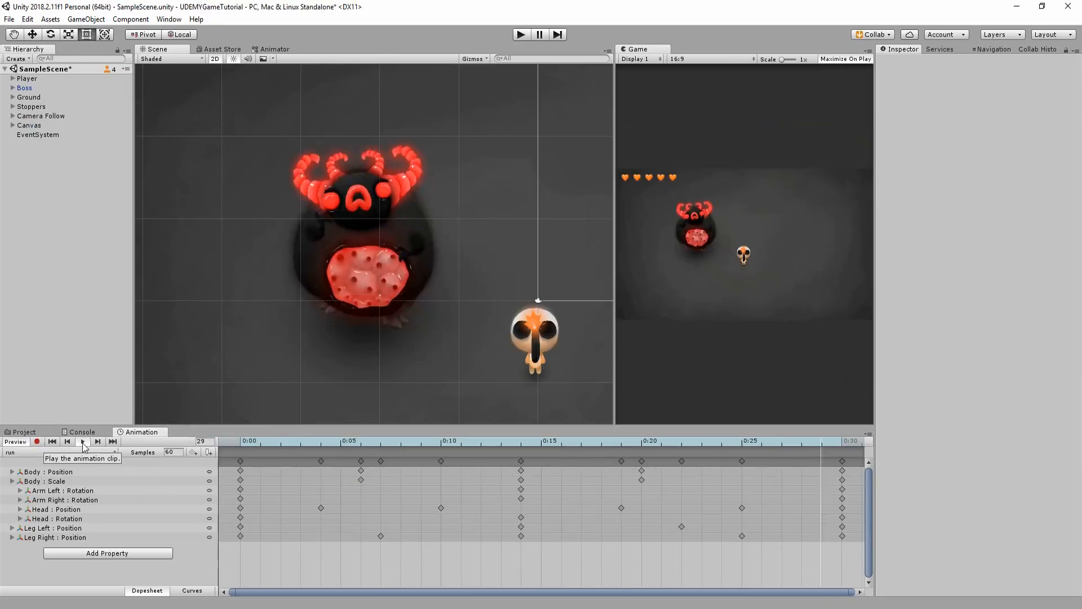
left_click(81, 444)
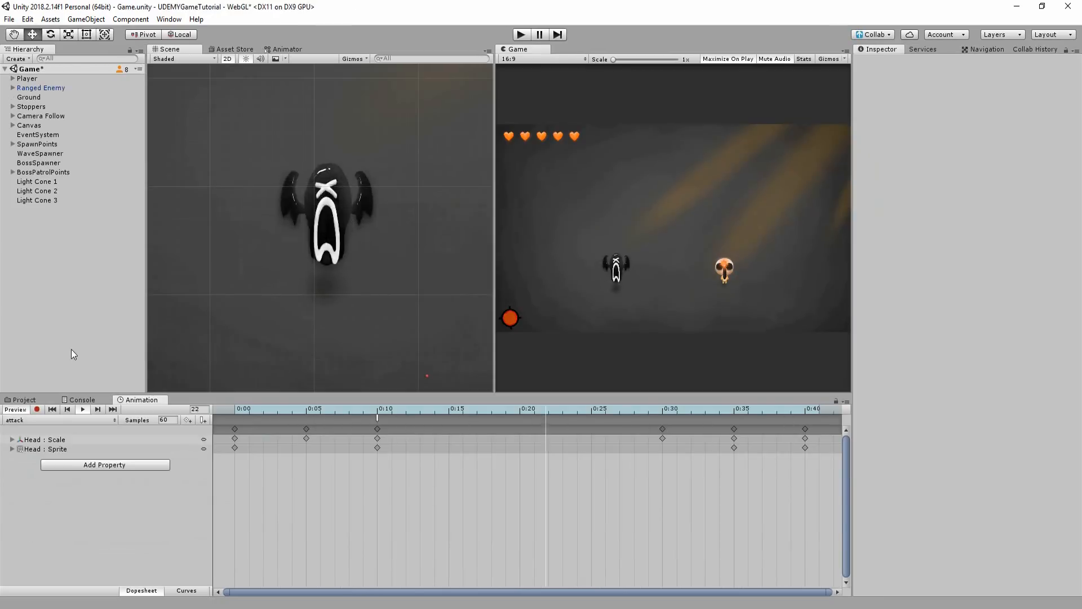
left_click(728, 58)
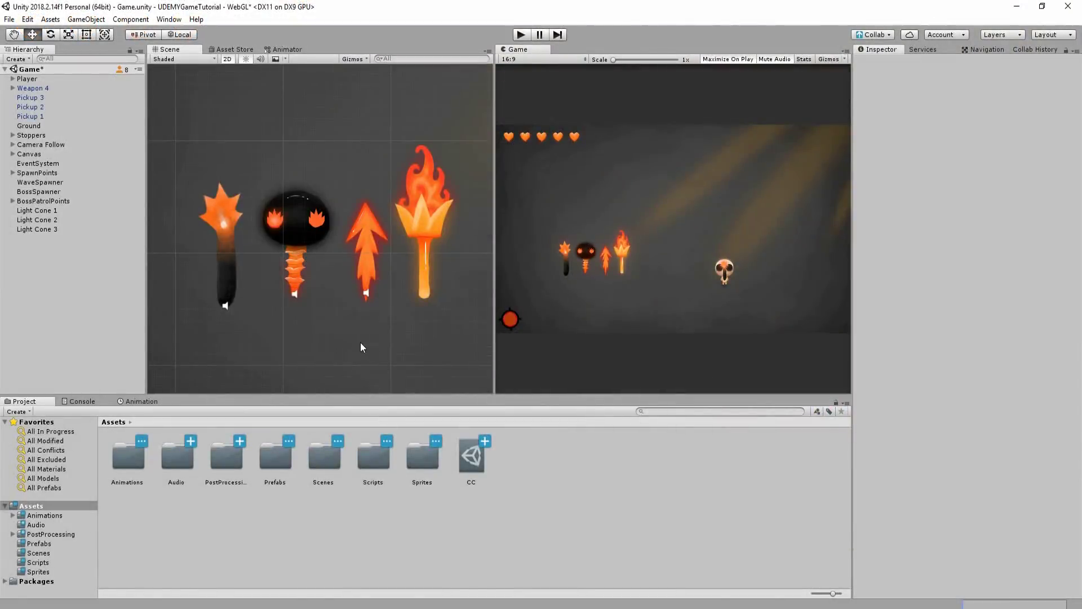
mouse_move(341, 312)
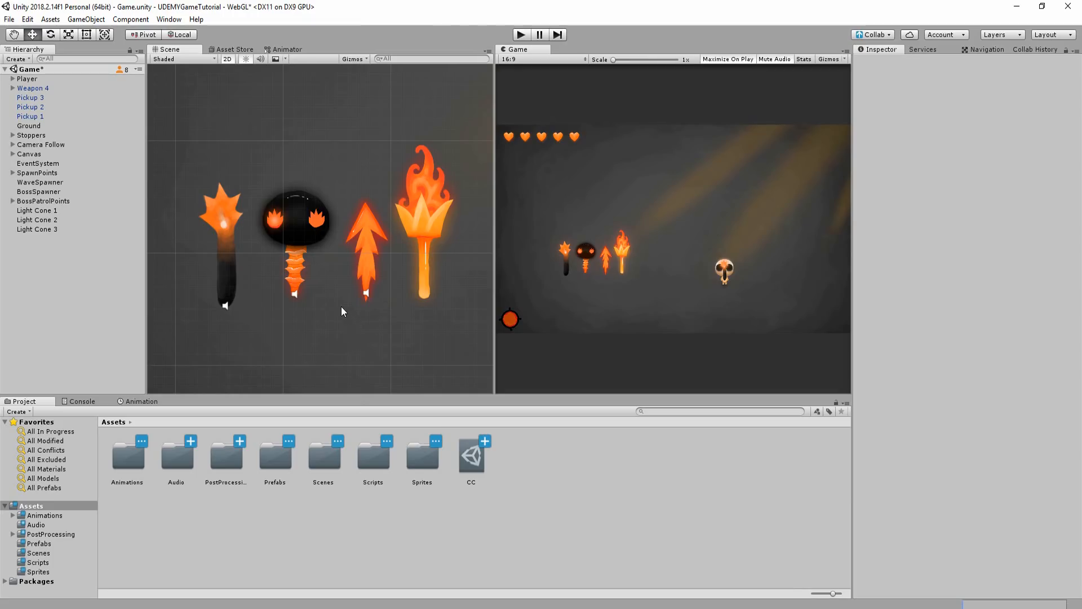
left_click(50, 106)
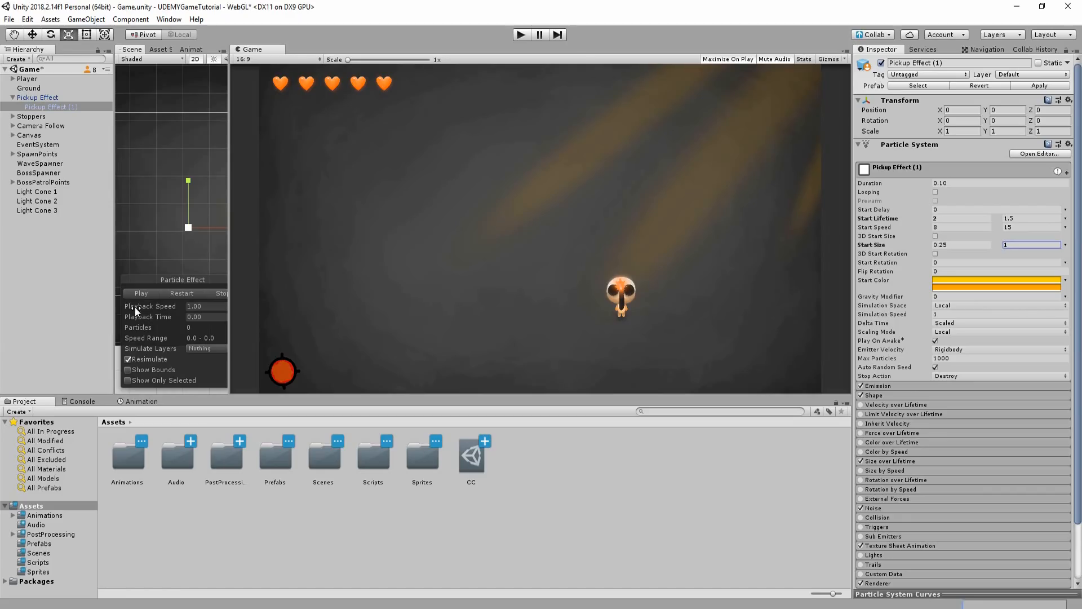
Run the top-down shooter in the maximized Game view, showing the skull hero firing.
left_click(141, 292)
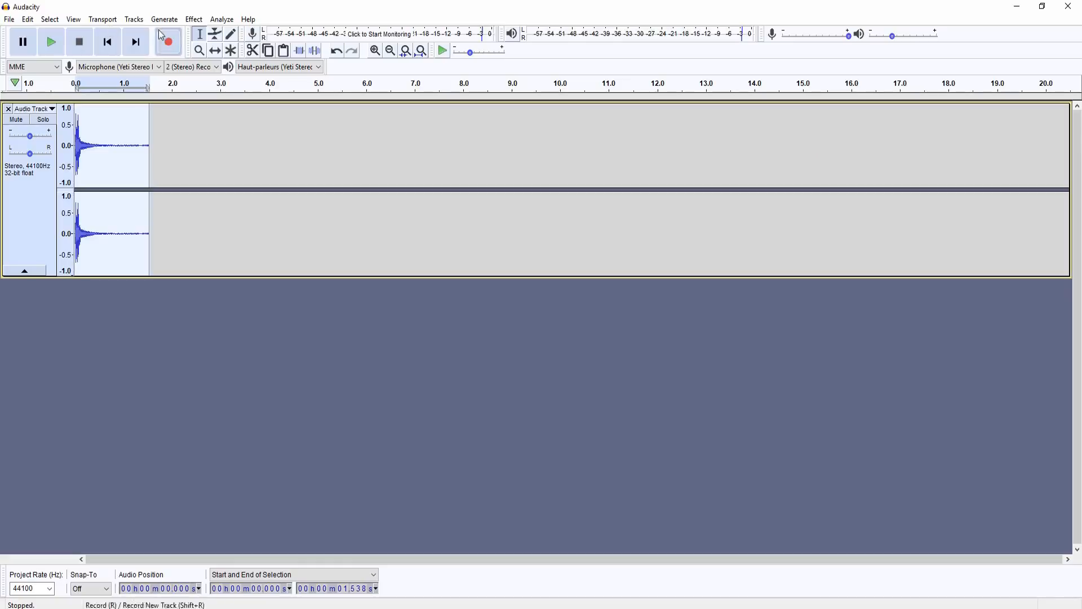
left_click(193, 19)
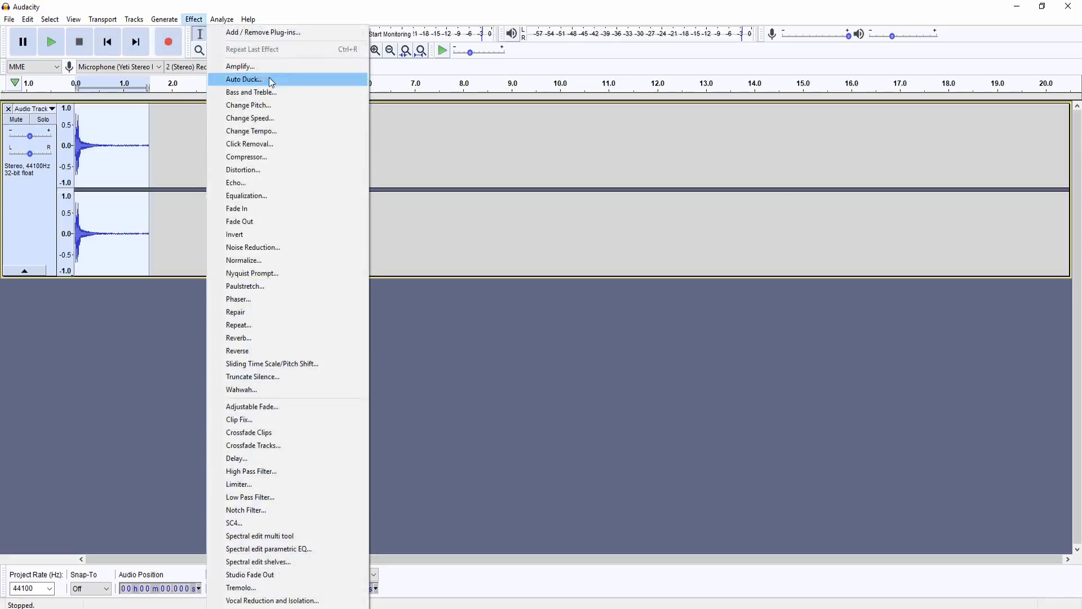
mouse_move(261, 182)
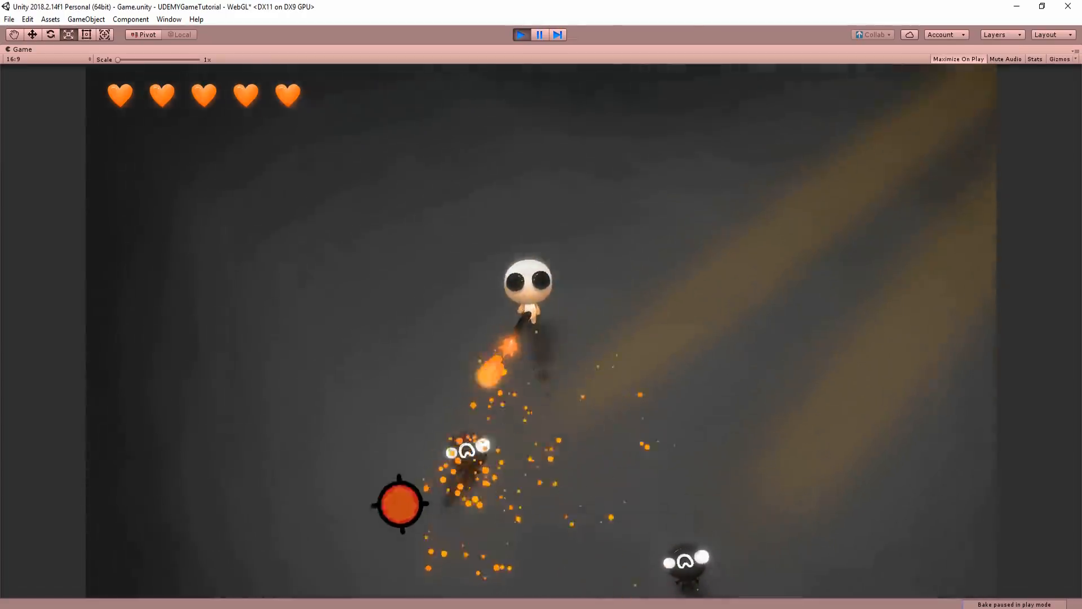
left_click(958, 59)
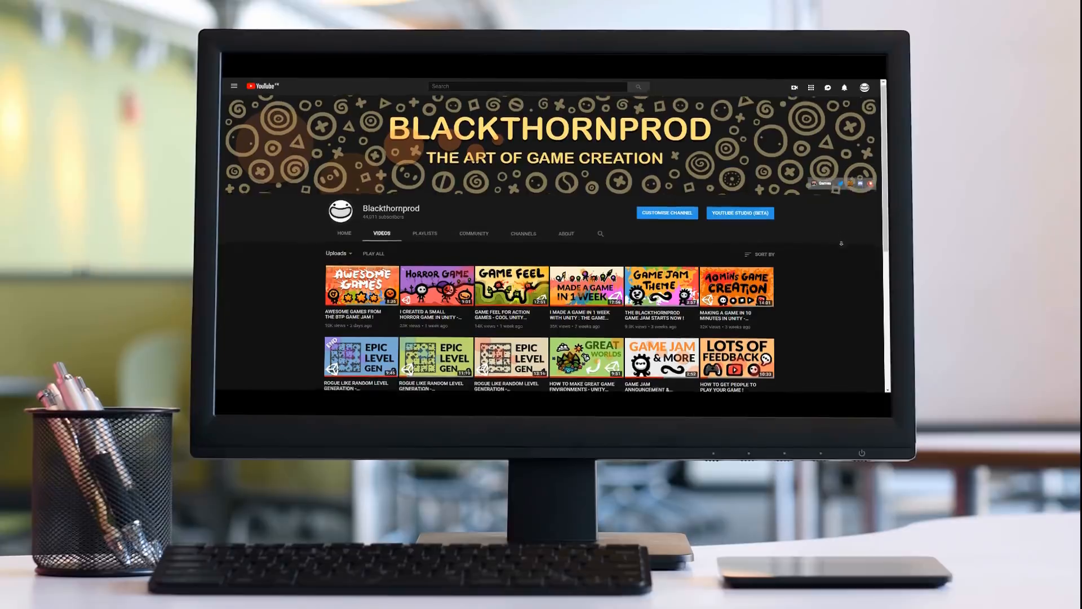
Scroll down the channel's Videos tab to reveal older tutorial uploads.
scroll("down", 3)
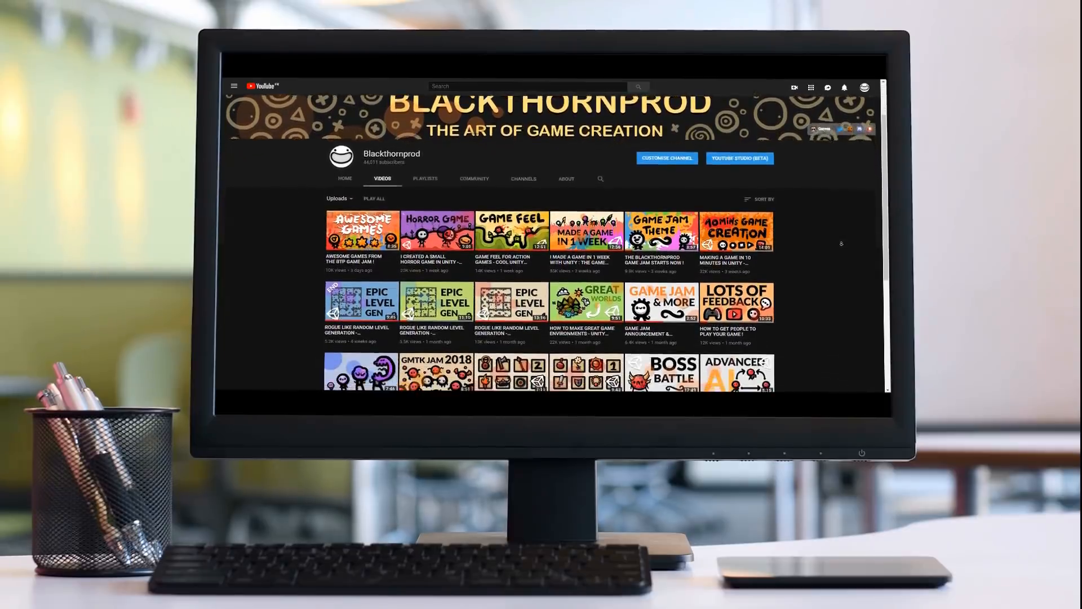
scroll("down", 3)
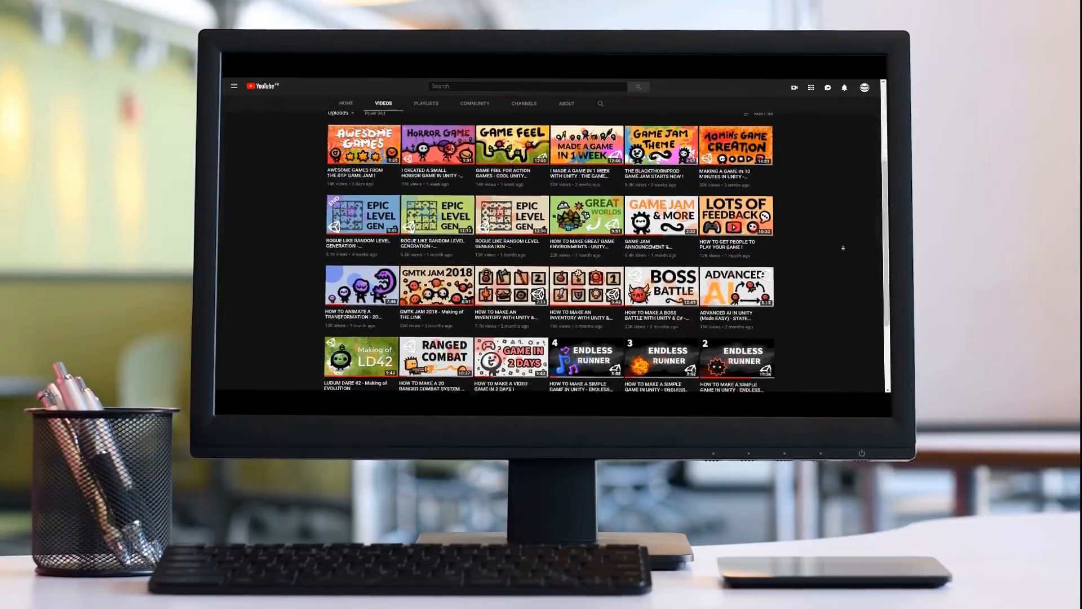
scroll("down", 3)
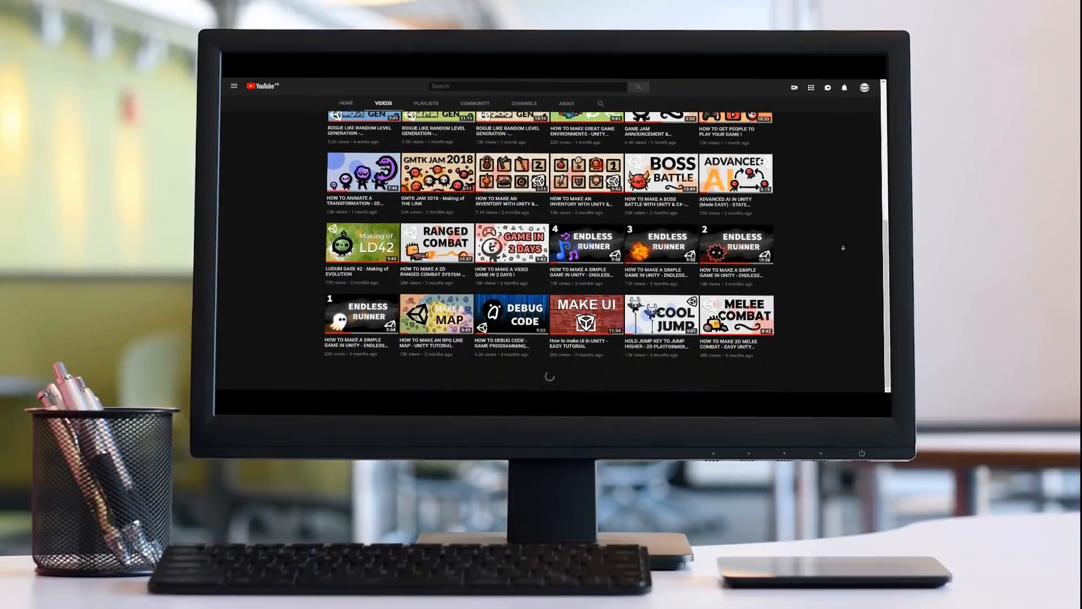
scroll("down", 3)
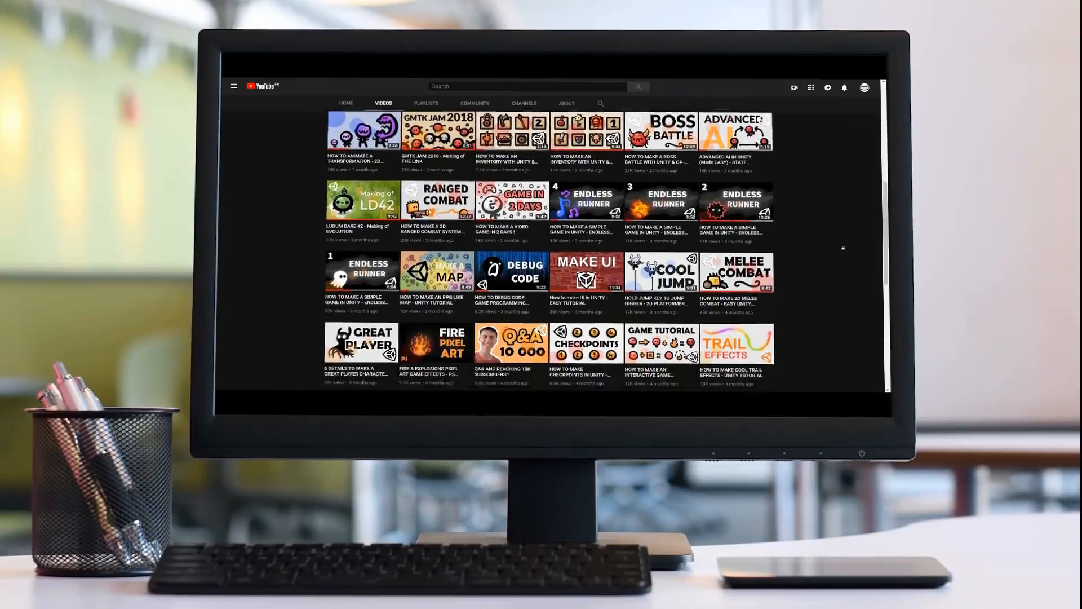
scroll("down", 3)
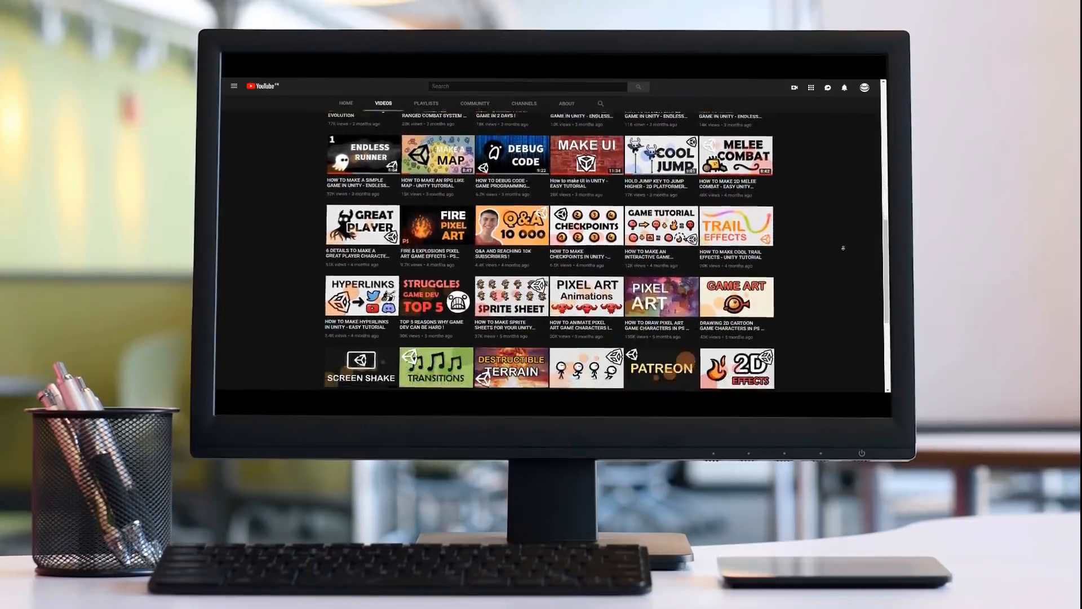
scroll("down", 3)
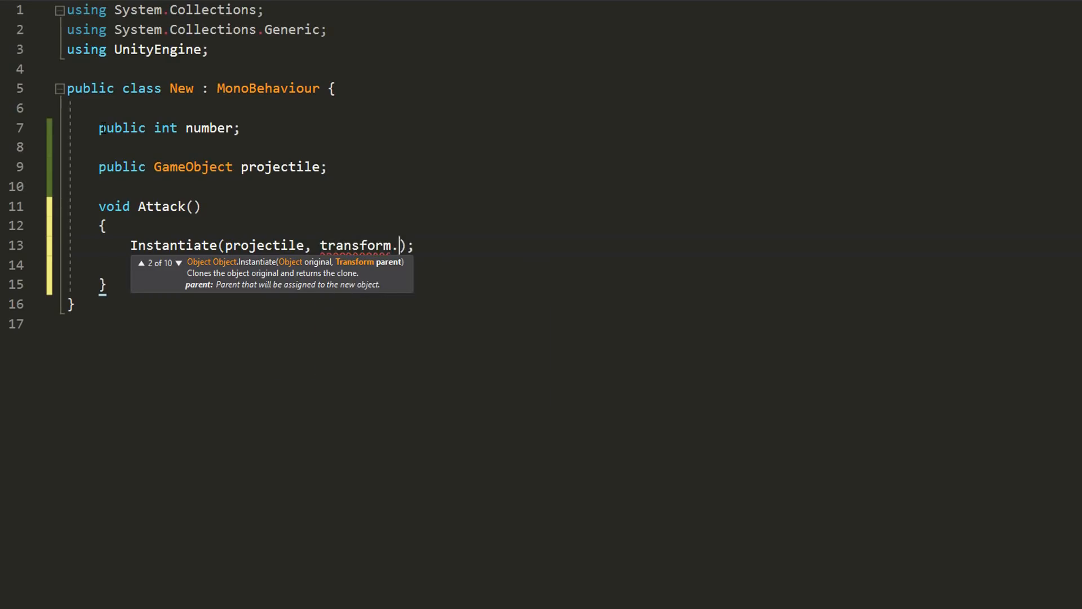
Pass transform.position and a Quaternion rotation to the projectile Instantiate call in Attack().
type("position, Quater")
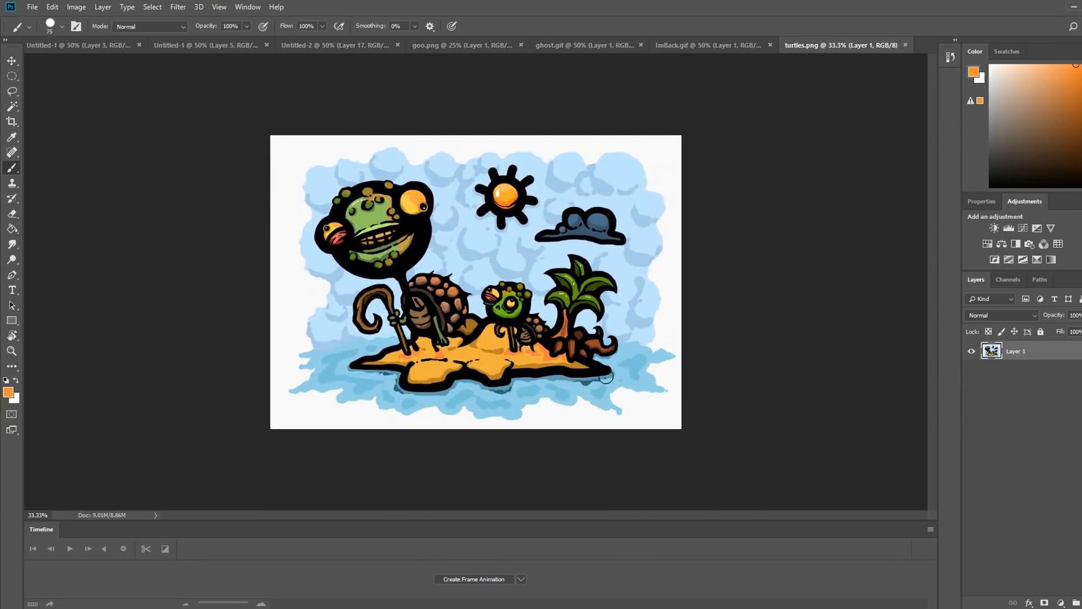
mouse_move(507, 393)
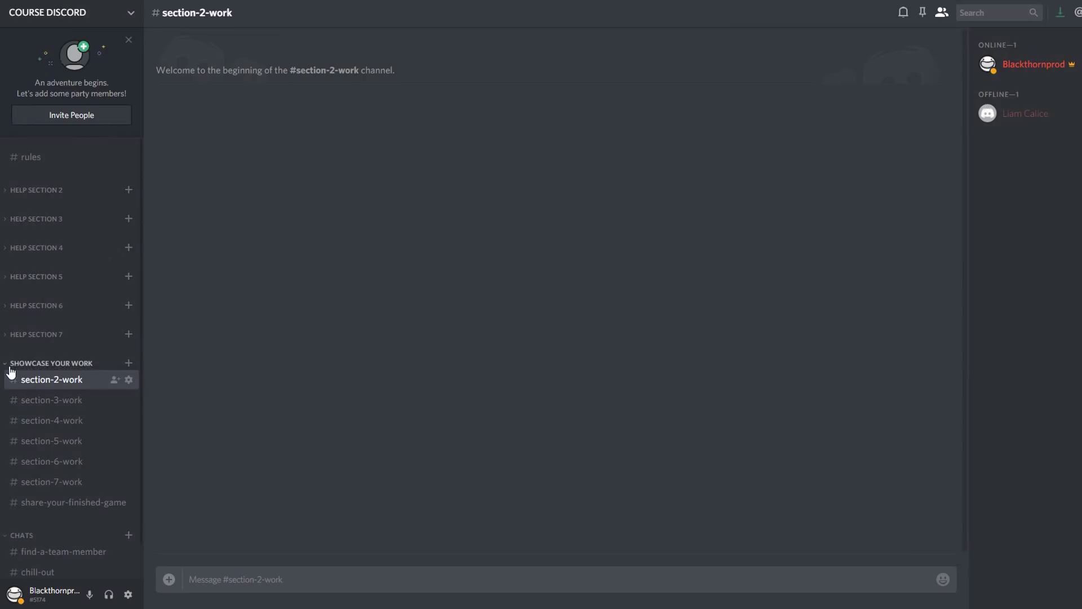
left_click(52, 363)
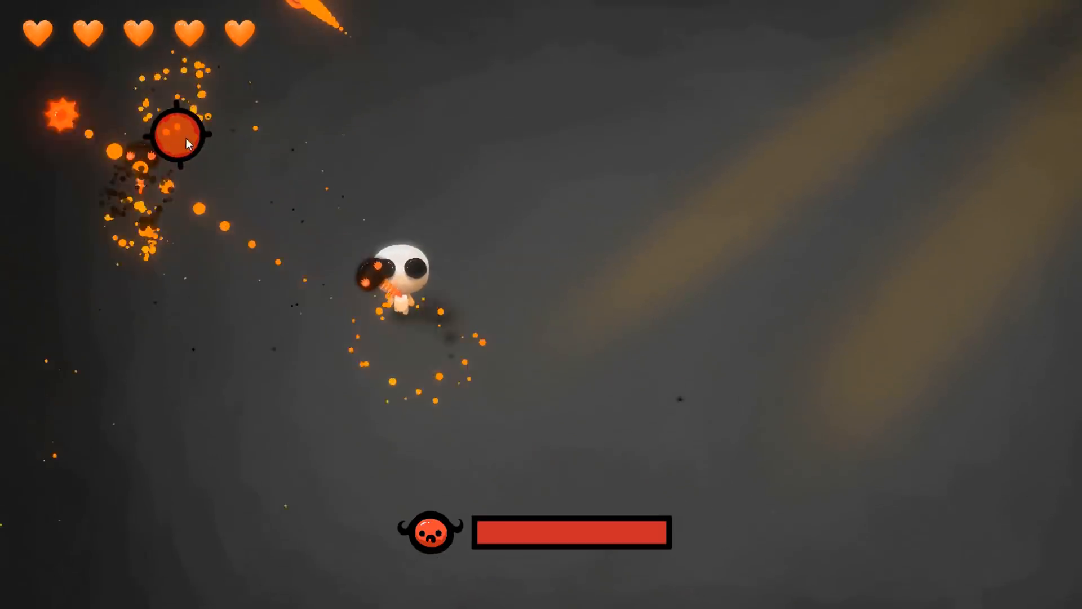
mouse_move(765, 291)
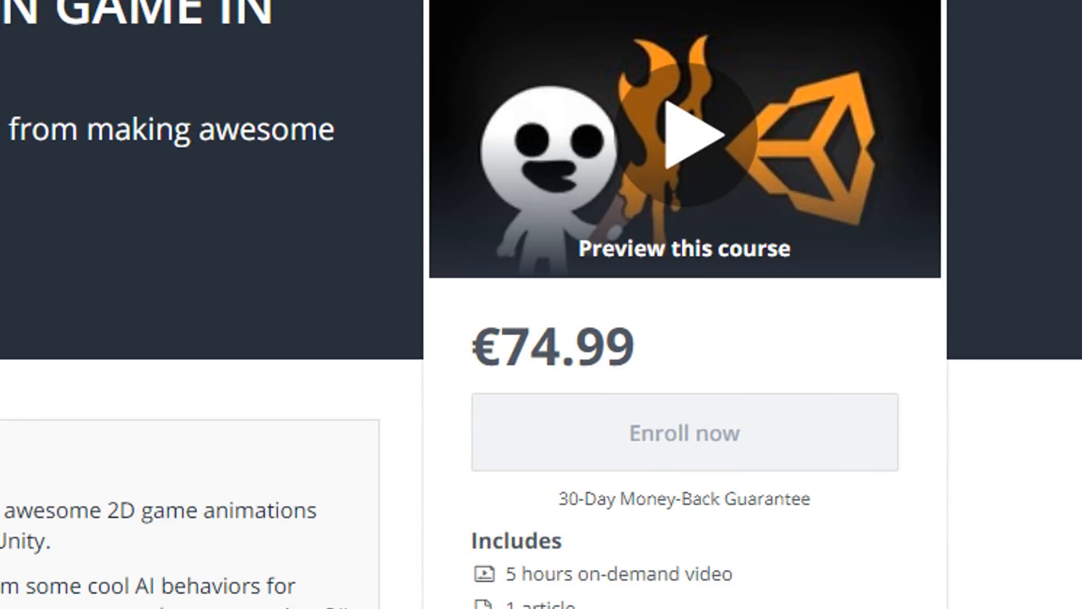
Play the shooter, fighting the health-barred boss and enemies near heart pickups.
left_click(686, 136)
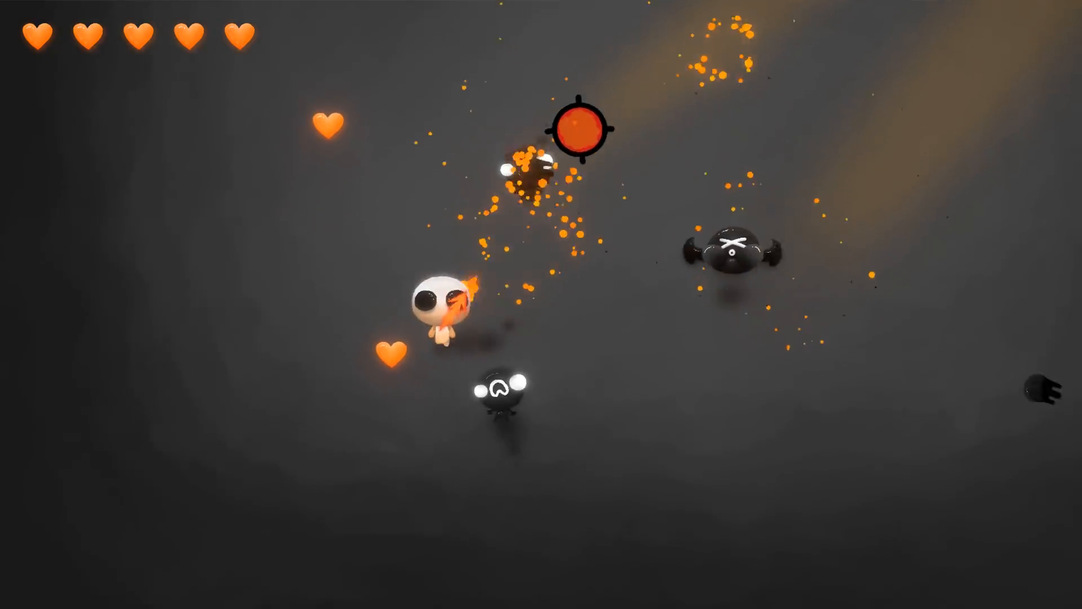